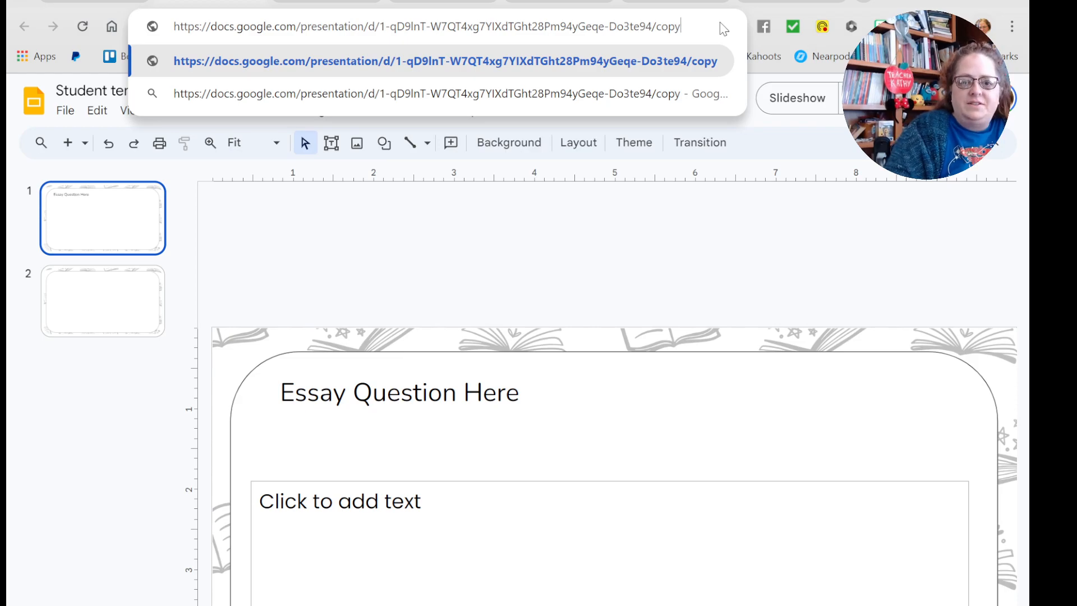
Load the Student template's /copy URL to reach its copy-document page
key("Enter")
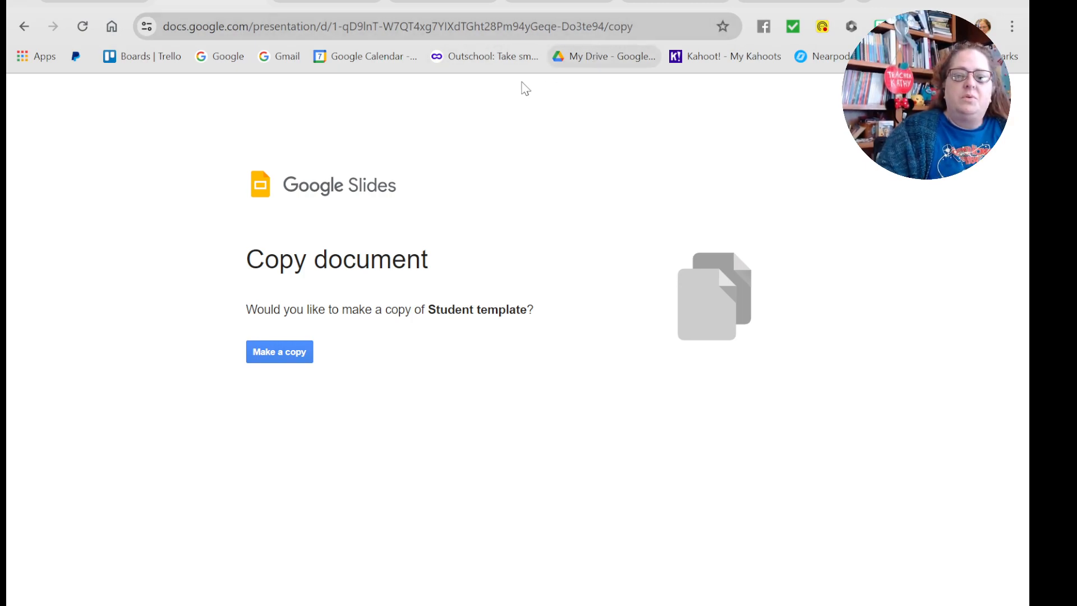
mouse_move(251, 157)
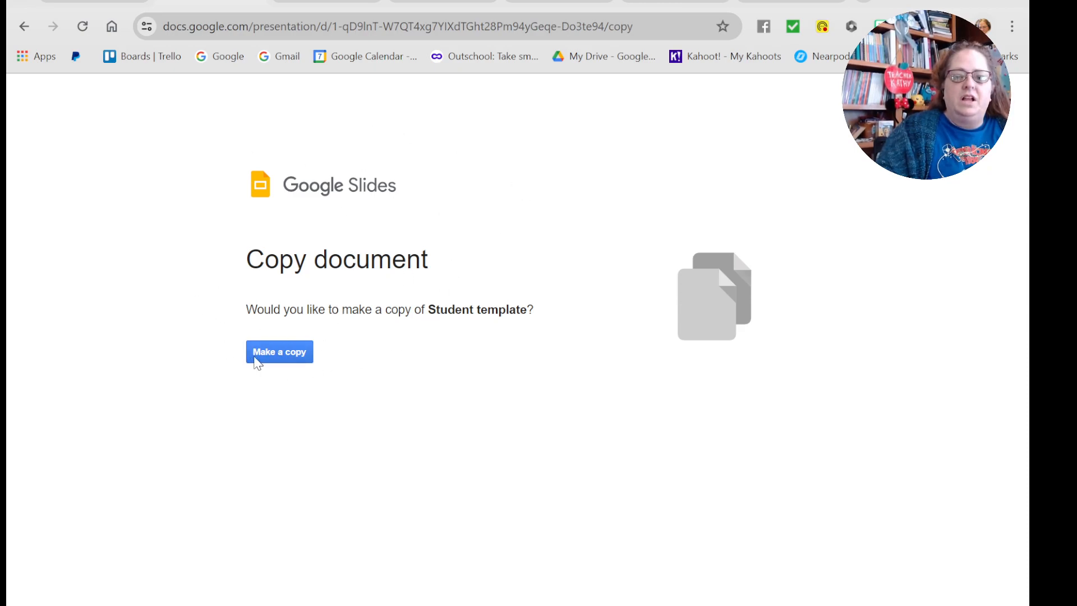
mouse_move(659, 26)
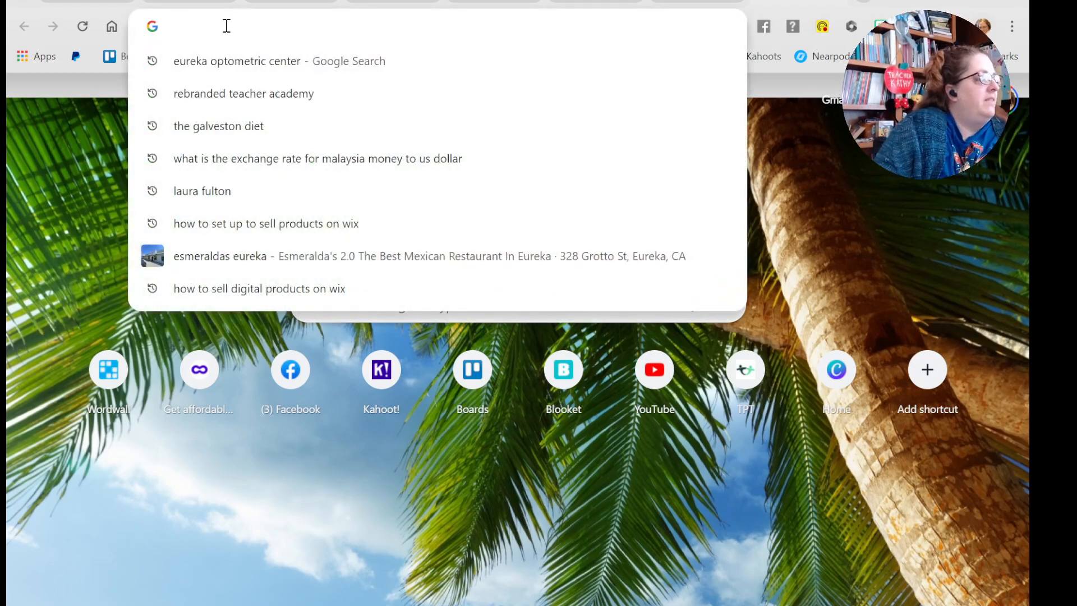
mouse_move(311, 187)
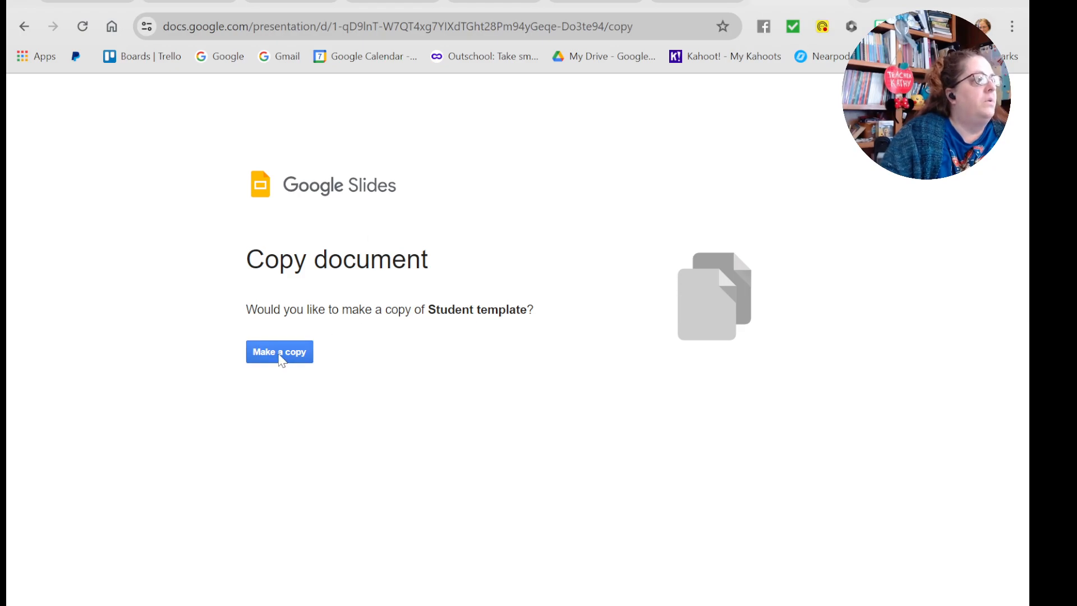
Make a copy of the Student template, creating 'Copy of Student template'
left_click(279, 351)
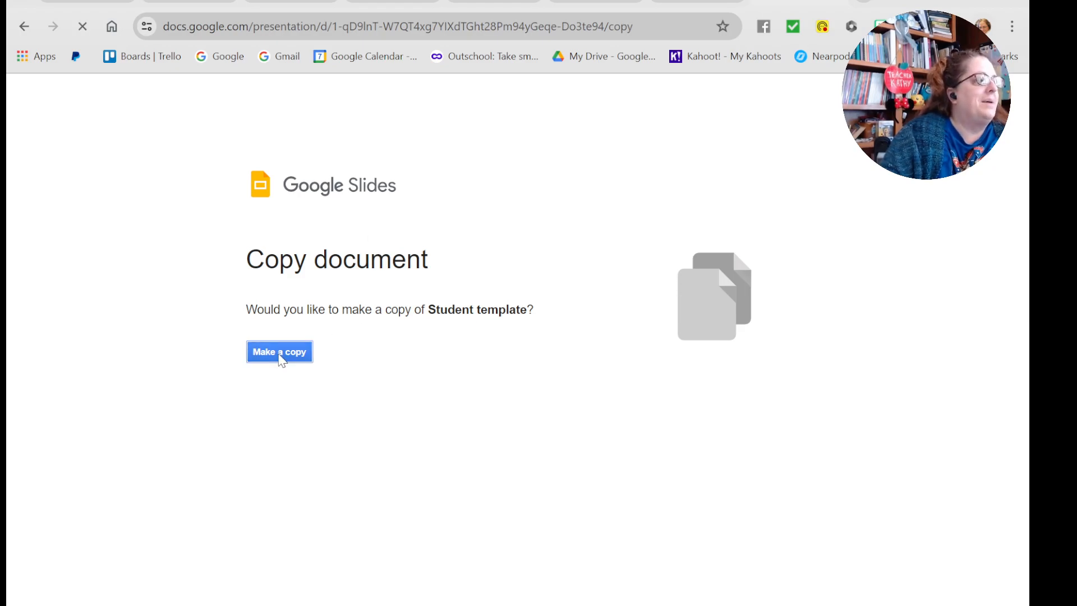
left_click(280, 351)
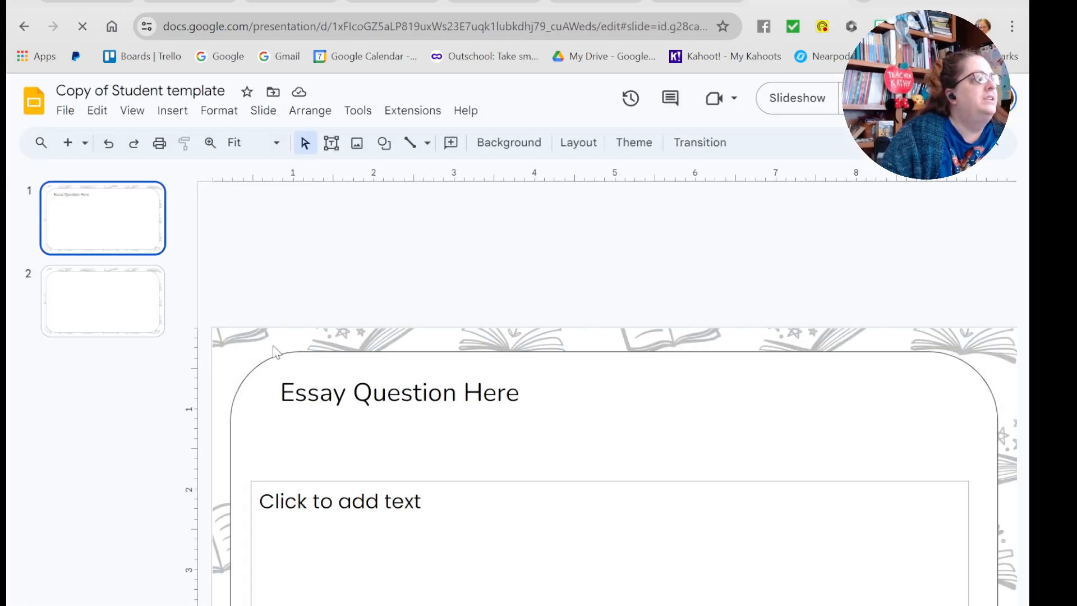
Open the Share dialog for 'Copy of Student template' after briefly clicking the slide
left_click(398, 392)
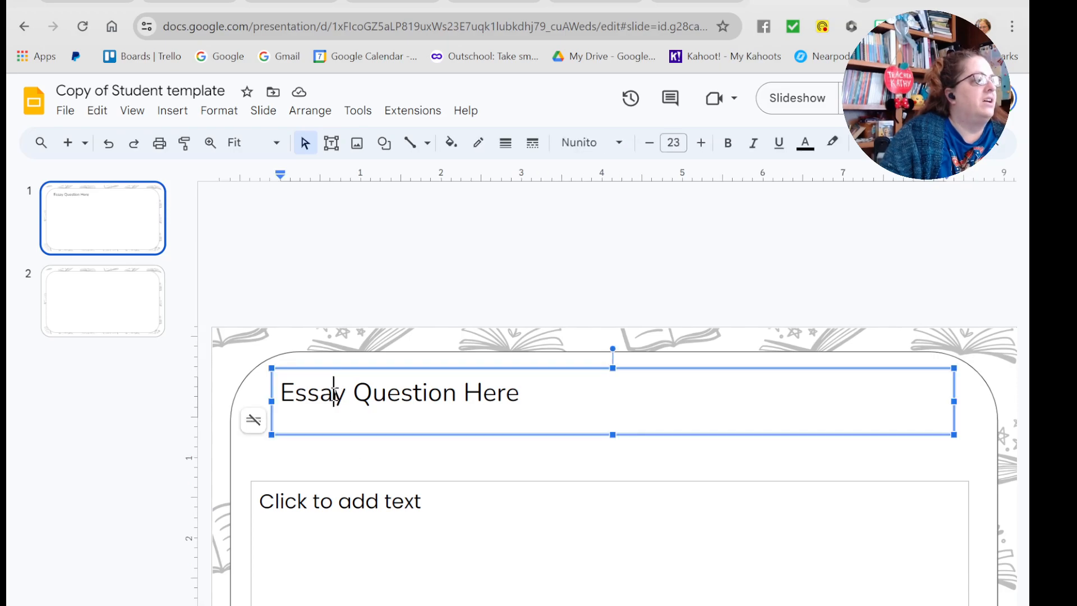
left_click(143, 90)
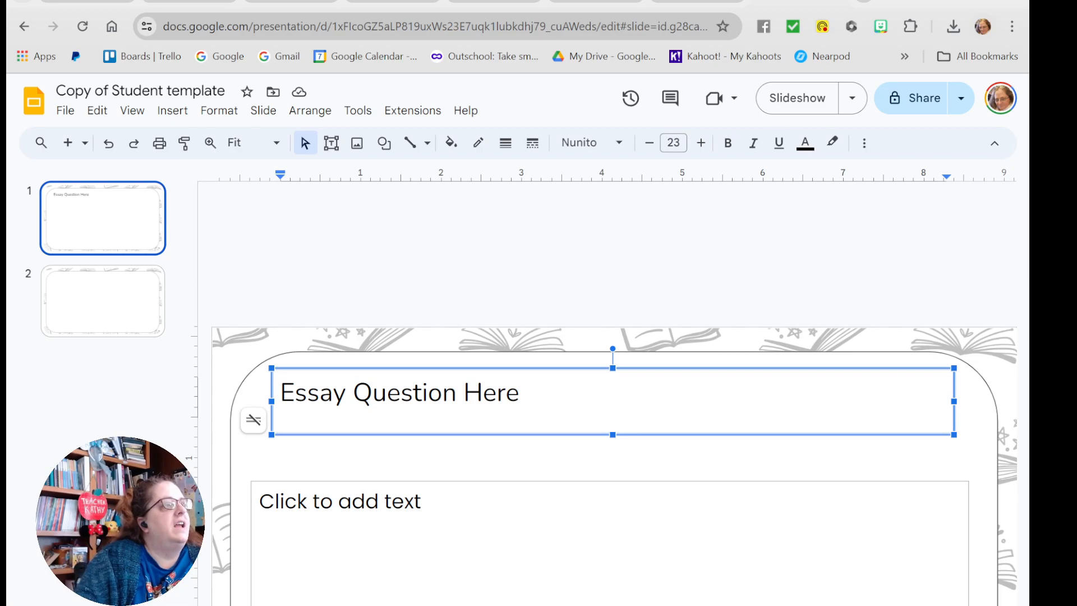
mouse_move(915, 98)
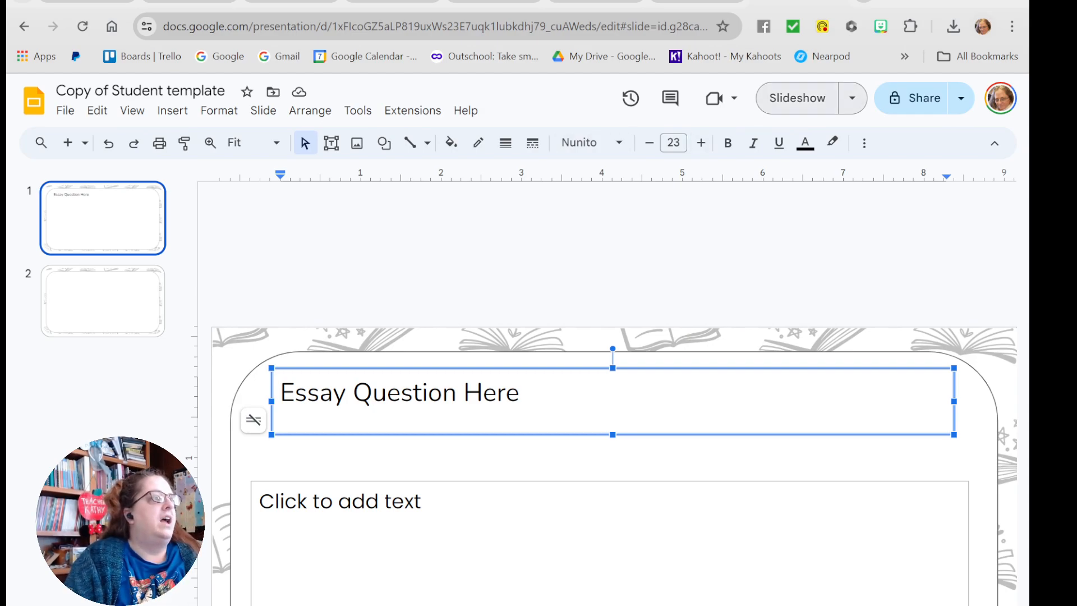
left_click(920, 98)
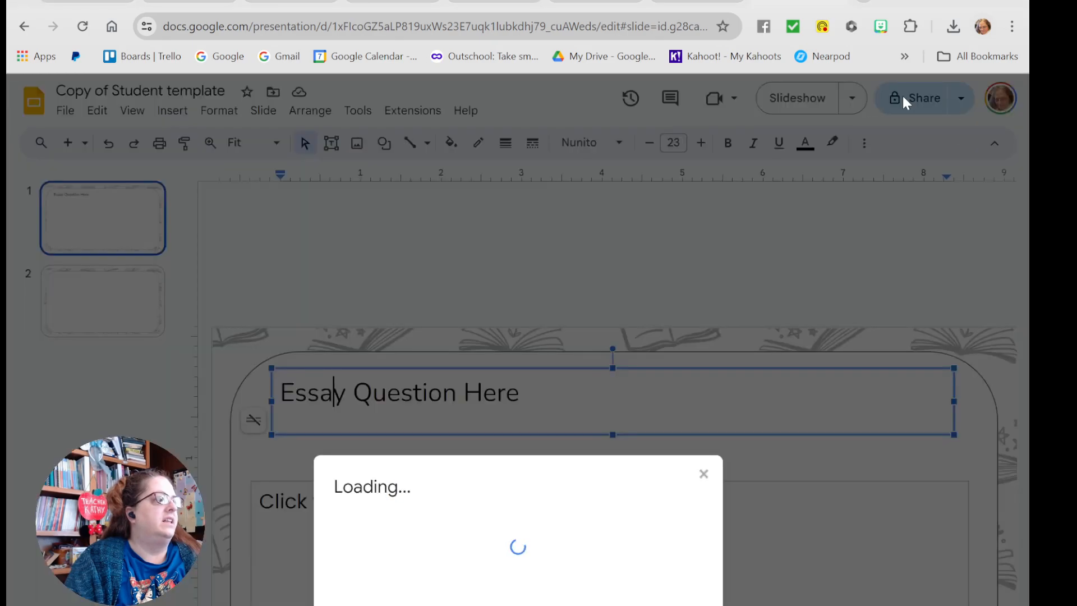
Give anyone with the link editor access, copy the link, and close sharing
left_click(914, 97)
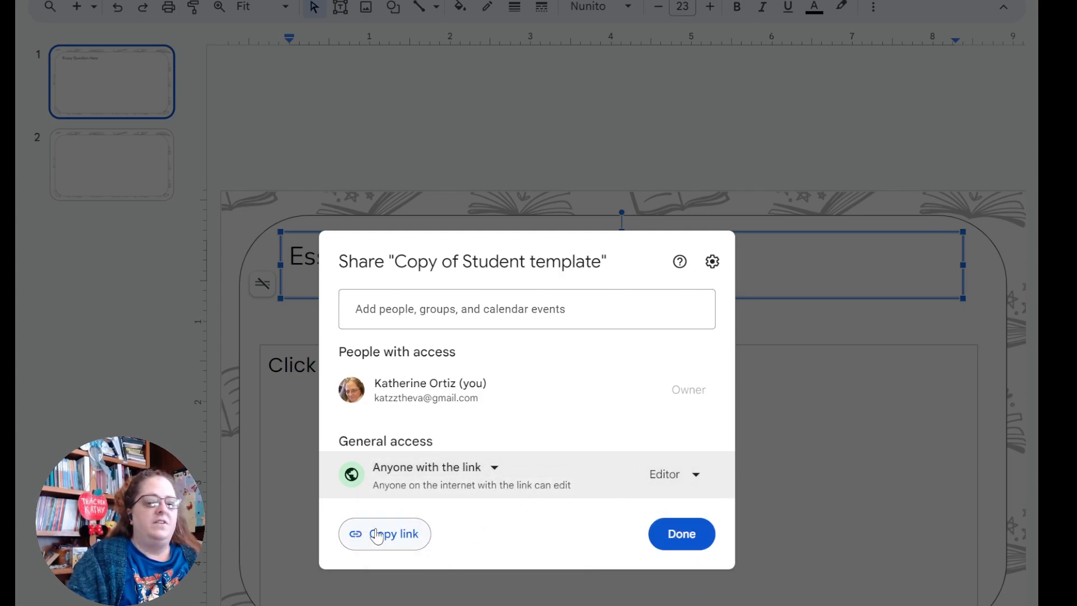
left_click(681, 534)
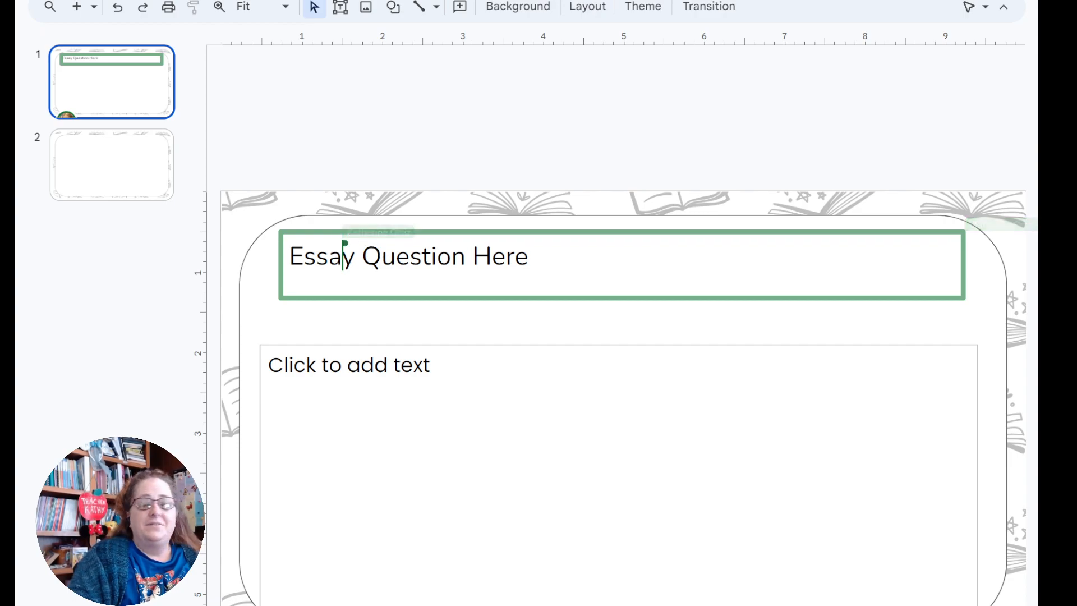
left_click(408, 257)
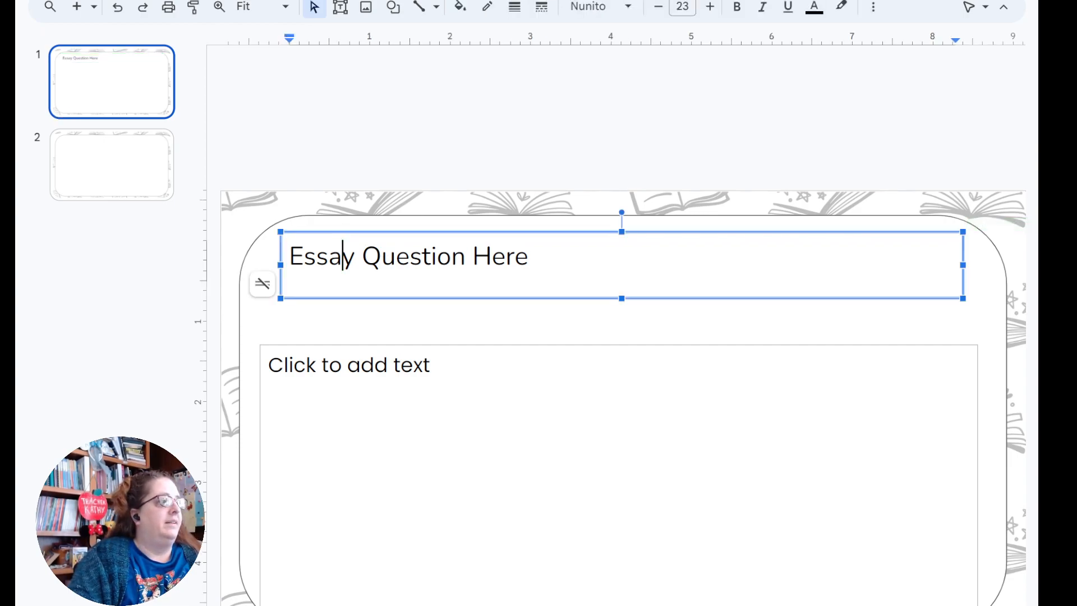